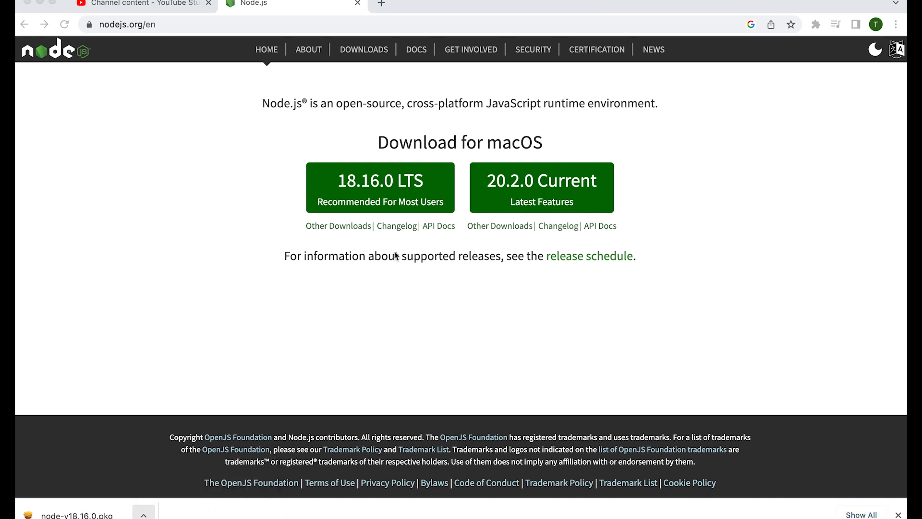
Install Node.js v18.16.0 with npm 9.5.1 from node-v18.16.0.pkg, authorizing with the password, and close the installer
click(75, 515)
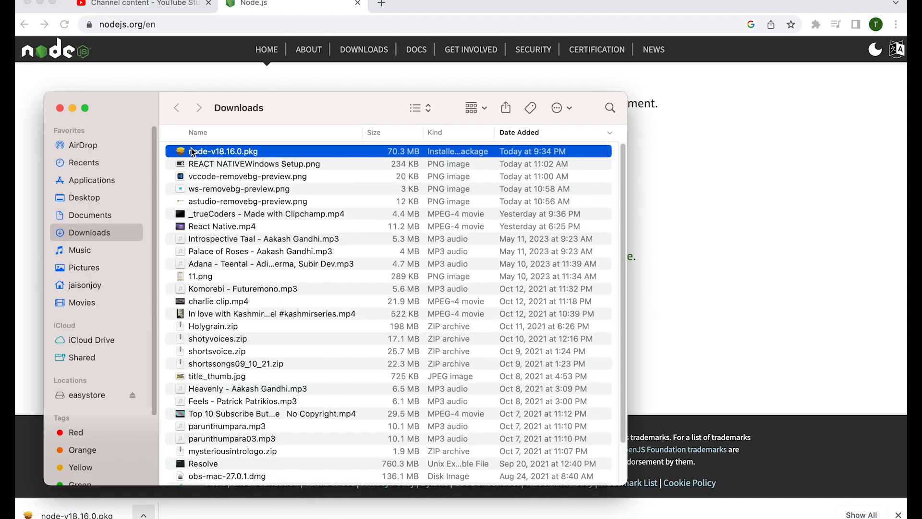
mouse_move(408, 151)
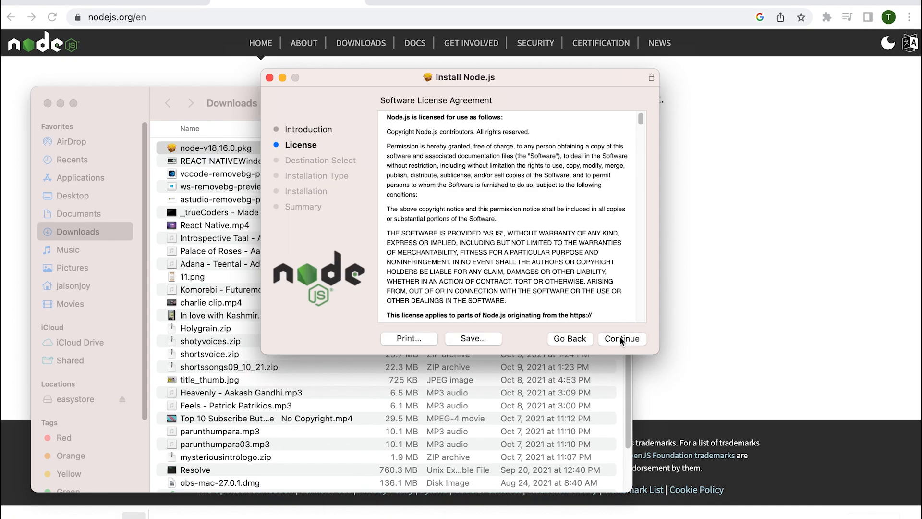
scroll(down, 3)
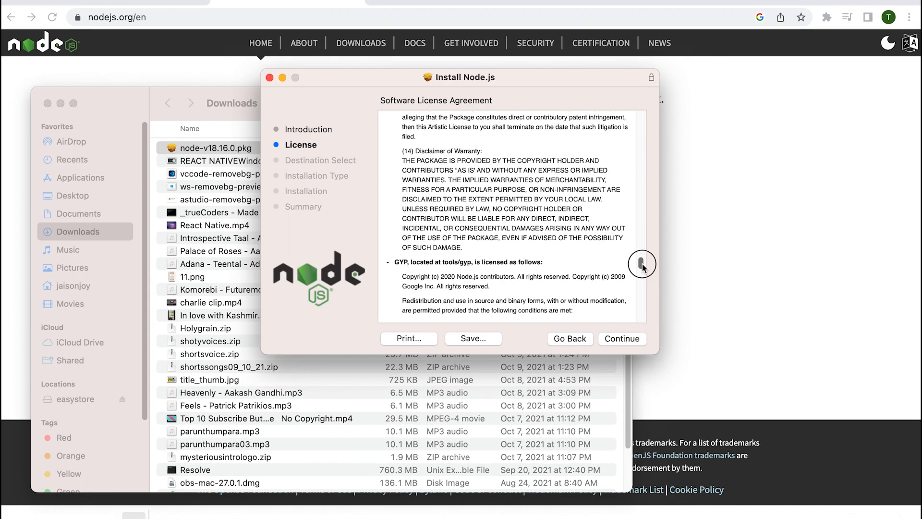
click(622, 338)
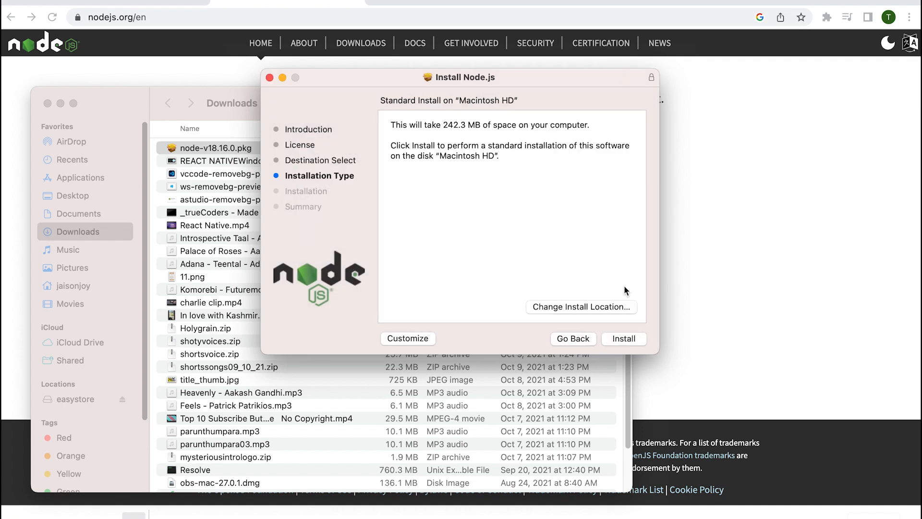
click(624, 338)
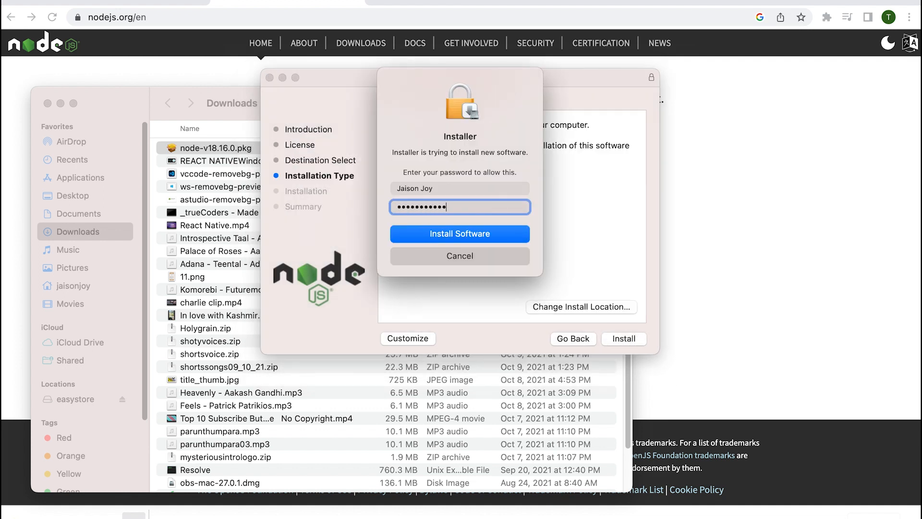
click(459, 234)
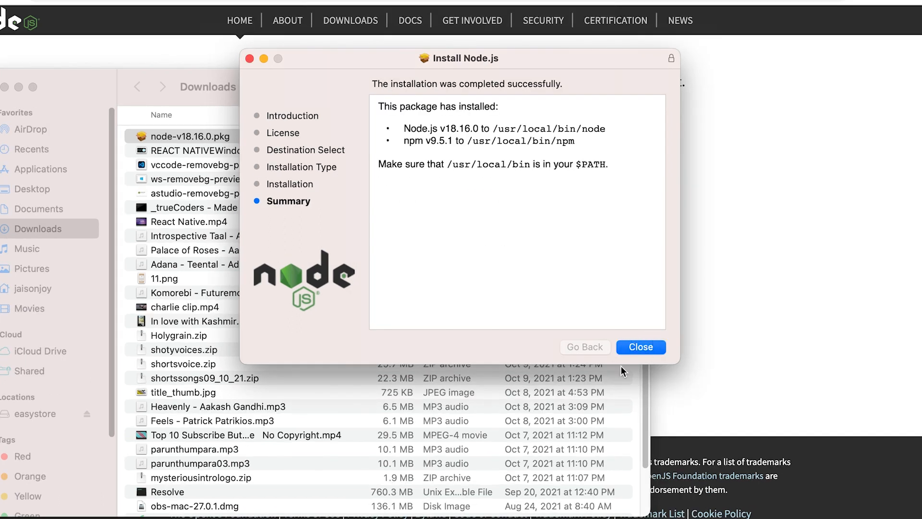
click(641, 347)
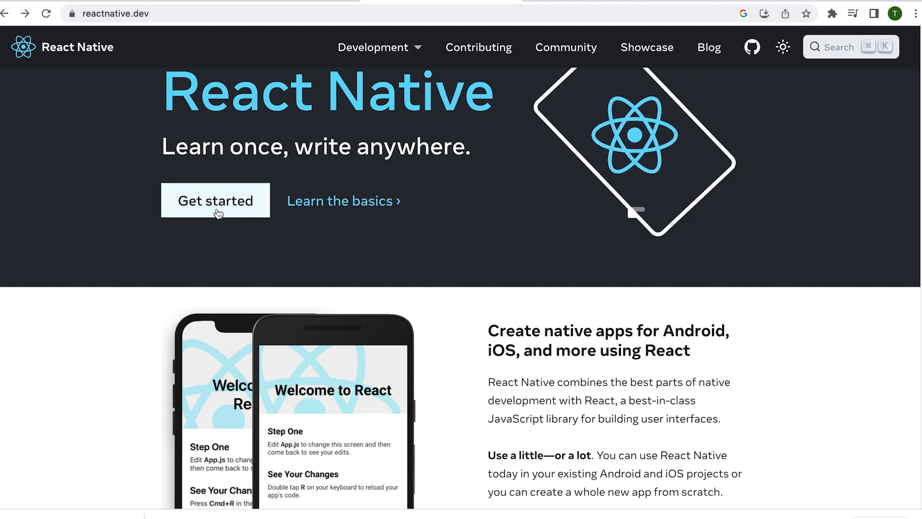
Reach the Expo Go Quickstart npm commands in the React Native environment setup guide
click(216, 200)
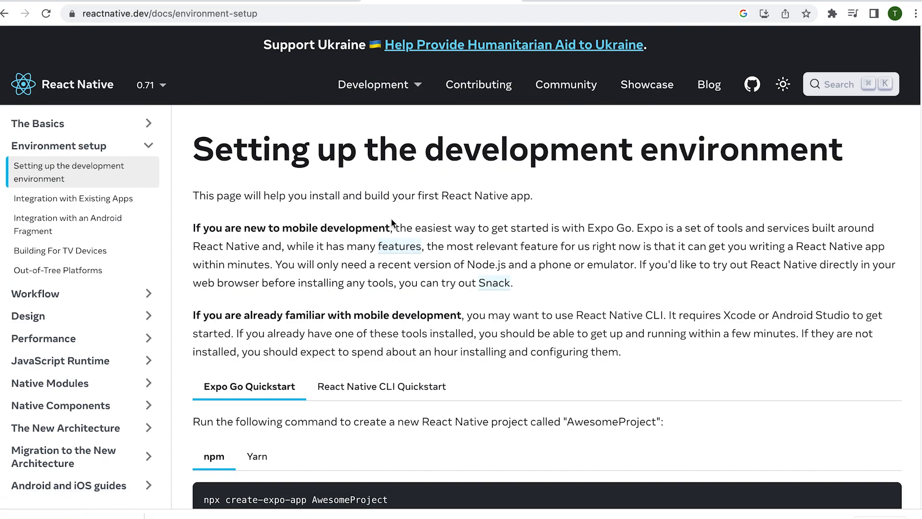
scroll(down, 3)
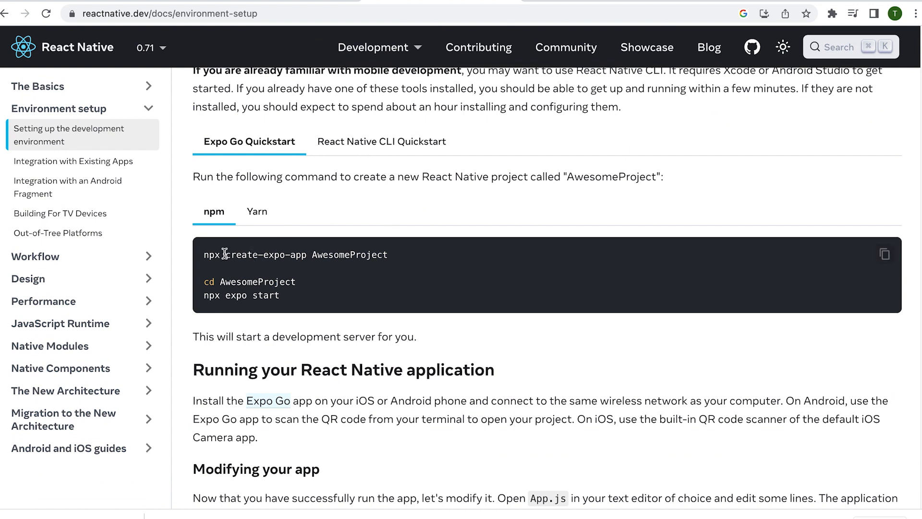
mouse_move(355, 271)
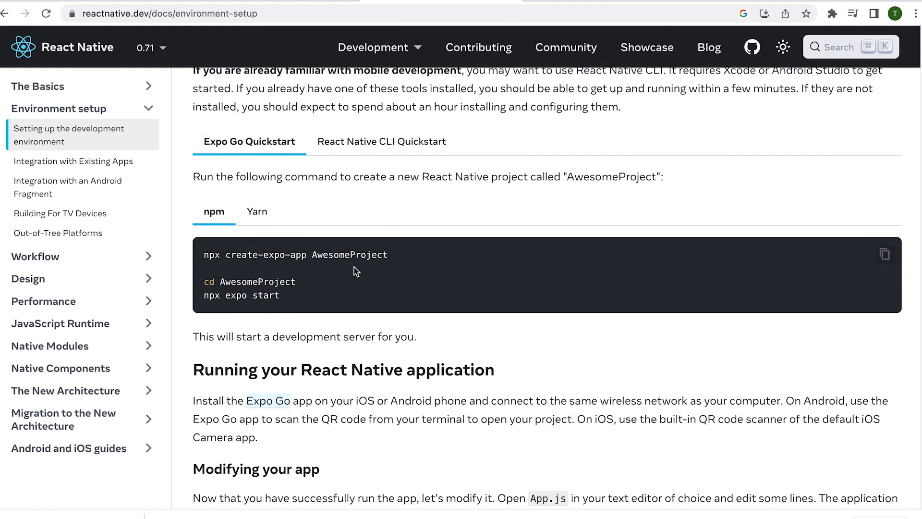
mouse_move(236, 148)
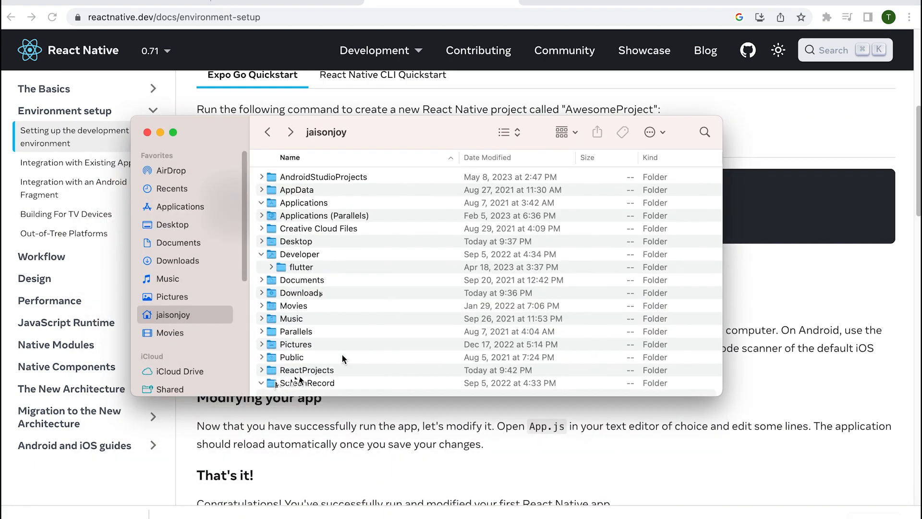
Enter the empty ReactProjects folder inside the home folder
double_click(308, 369)
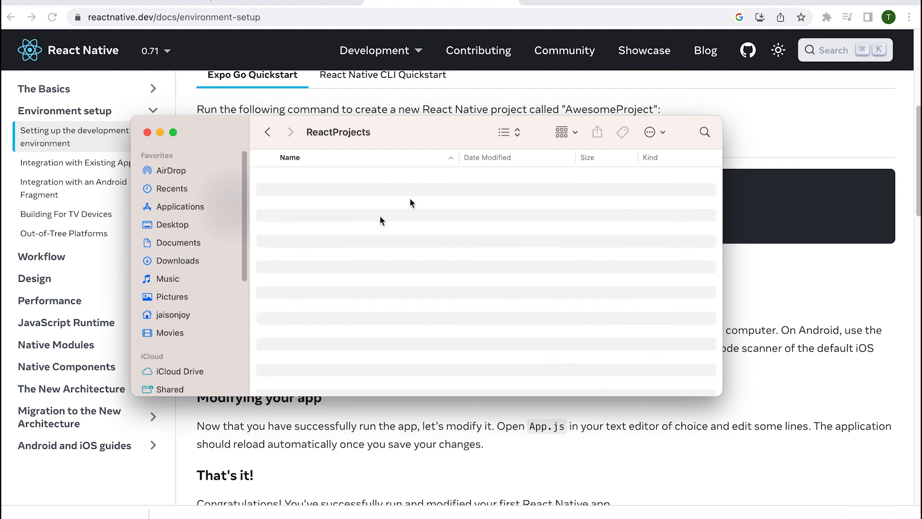
mouse_move(169, 141)
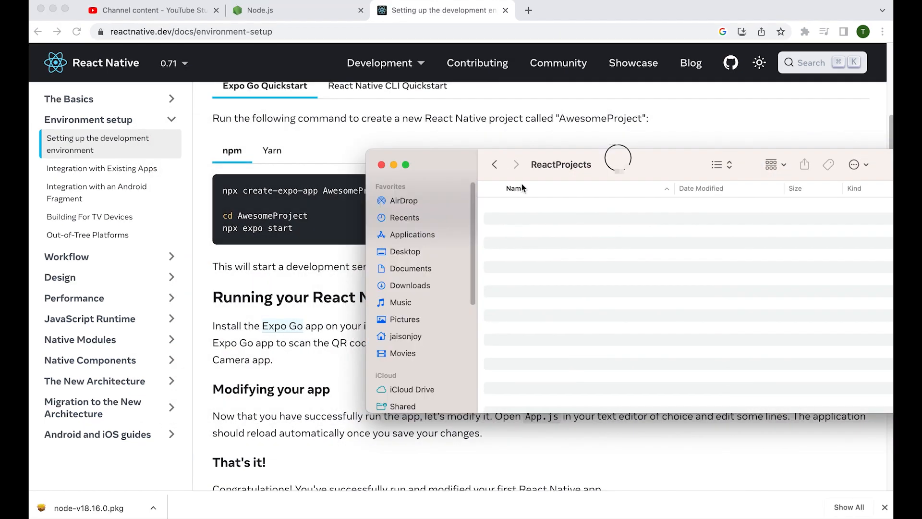
Launch Terminal by searching terminal.app in Spotlight
text(q)
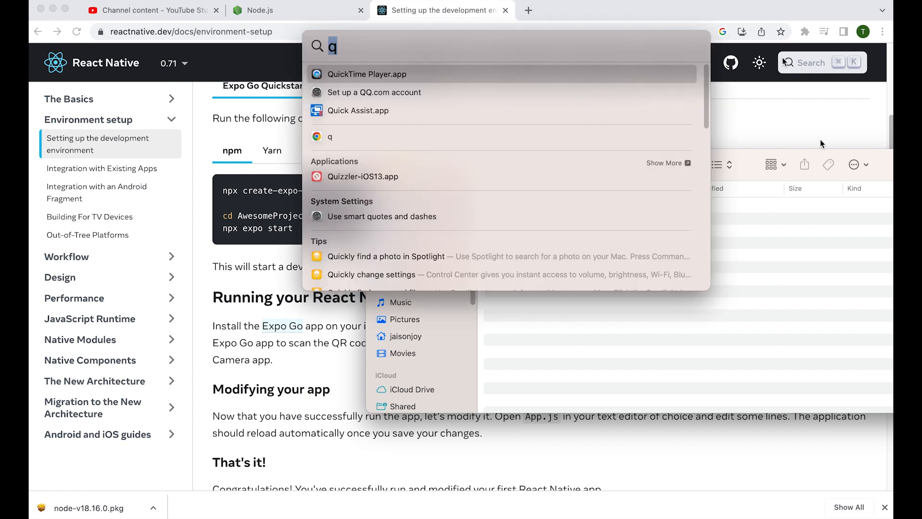
text(terminal.app)
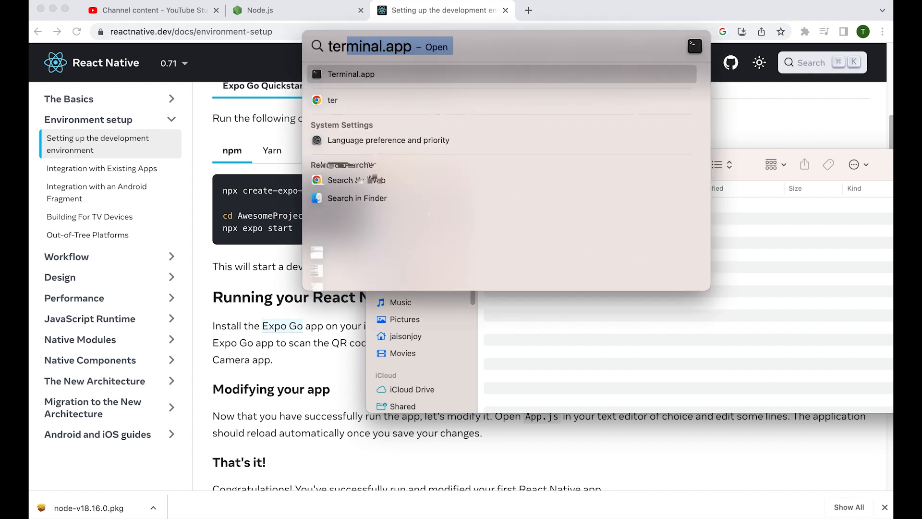
click(350, 73)
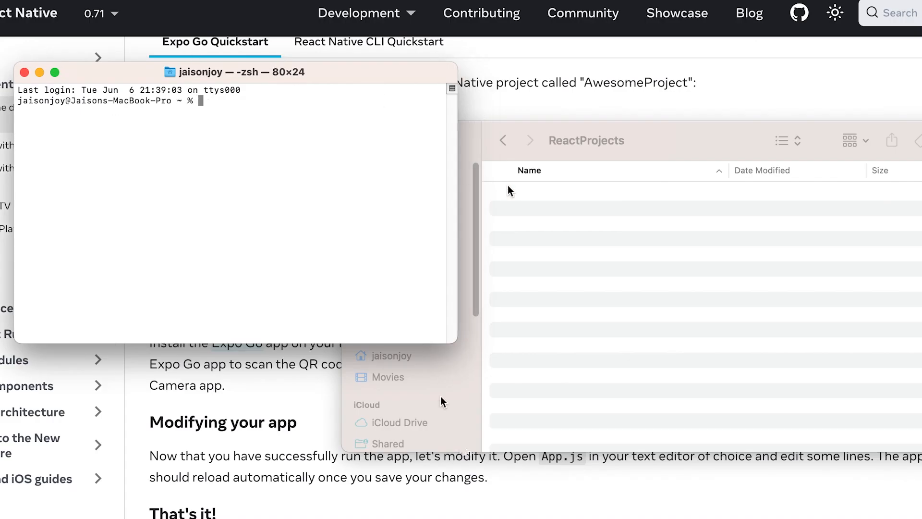
Change the shell's working directory into reactprojects with cd
text(cd rea)
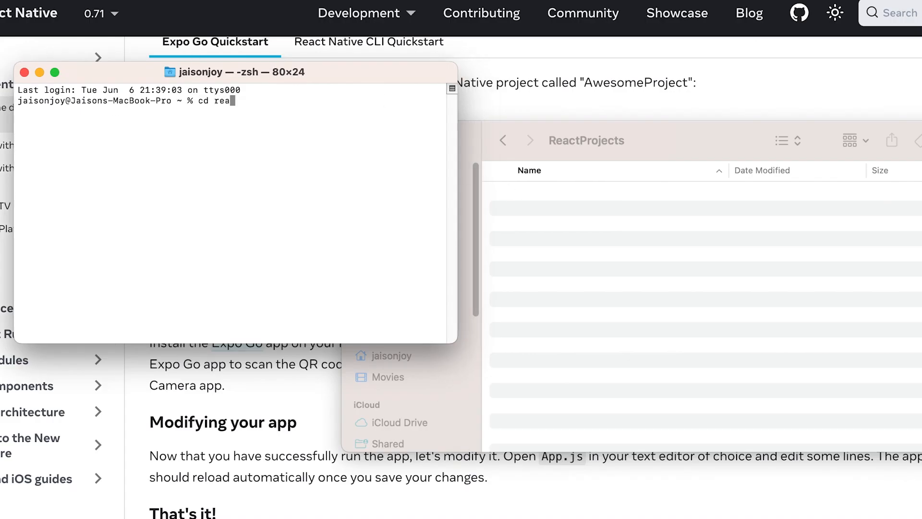
text(ct)
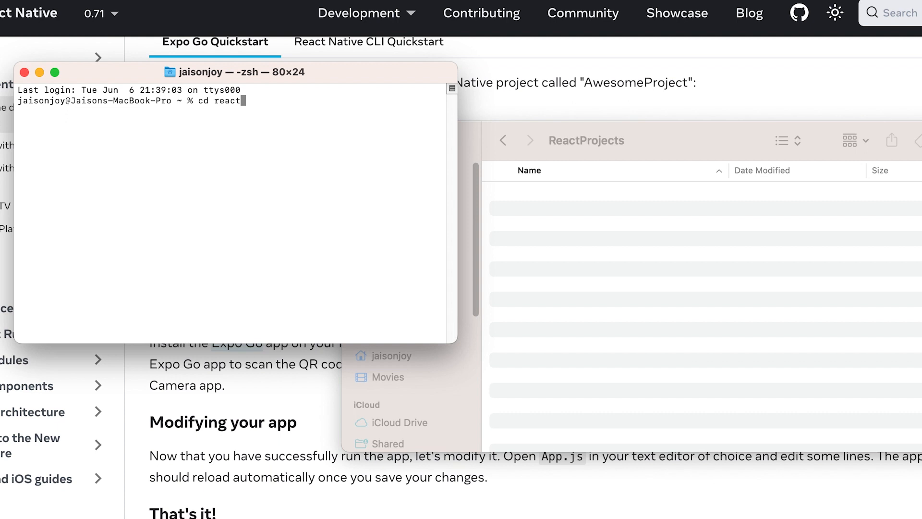
text(project)
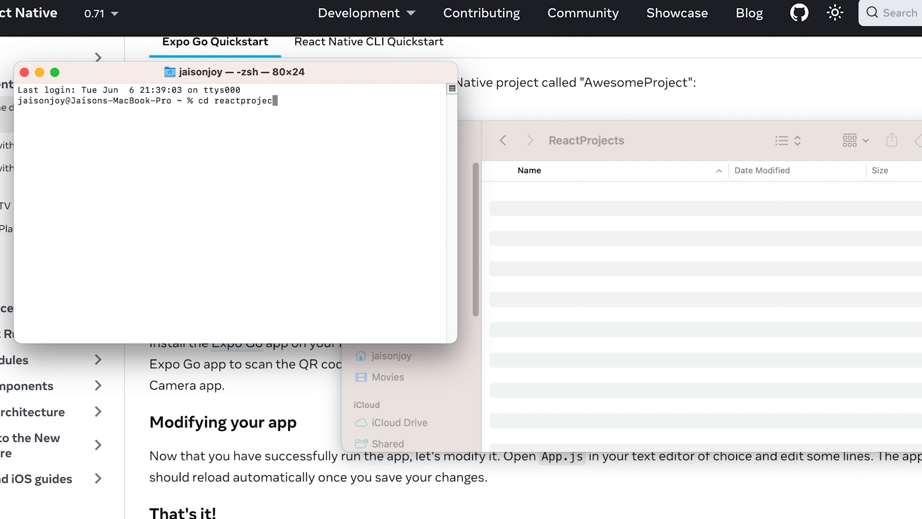
key(Return)
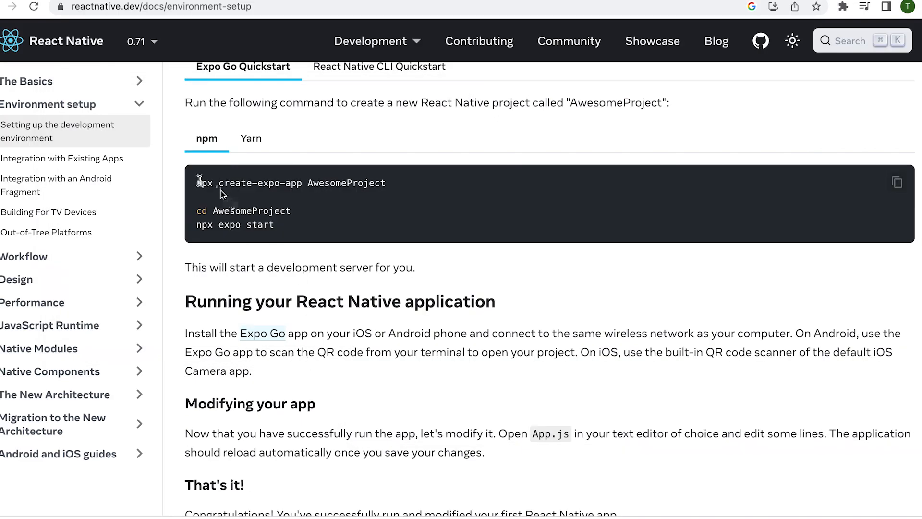
double_click(252, 182)
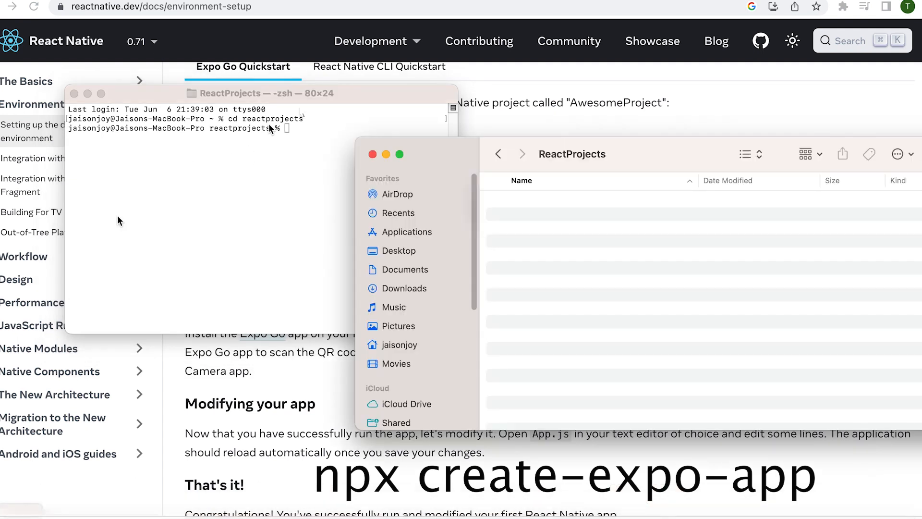
Create MyFirstProject with npx create-expo-app and wait for 'Your project is ready!'
click(236, 205)
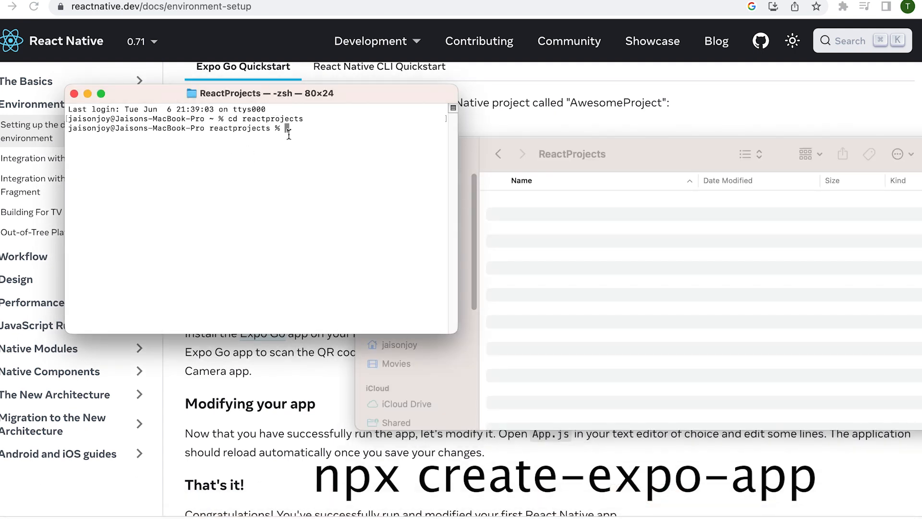
text(npx create-expo-app)
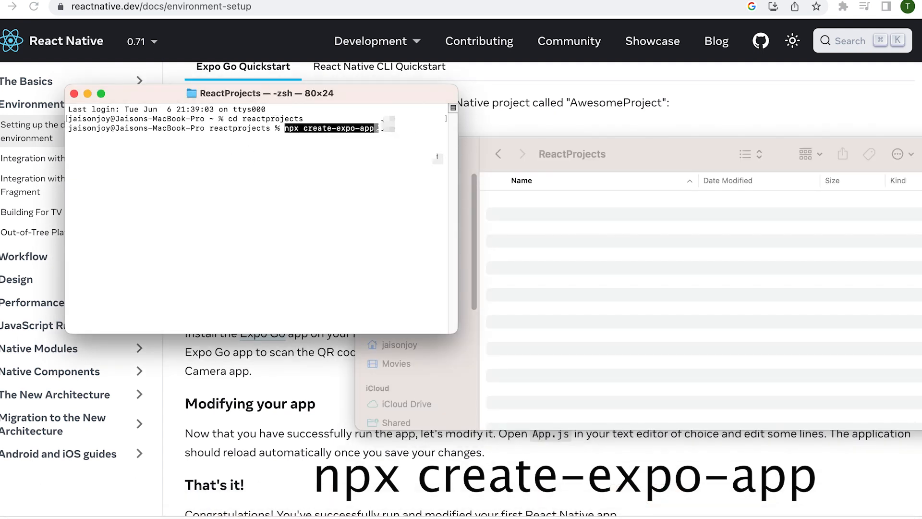
mouse_move(507, 145)
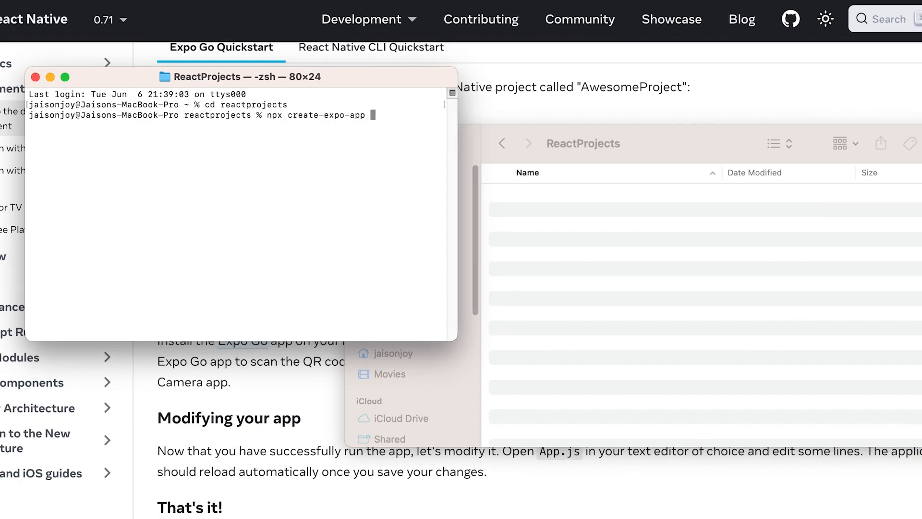
text(MyF)
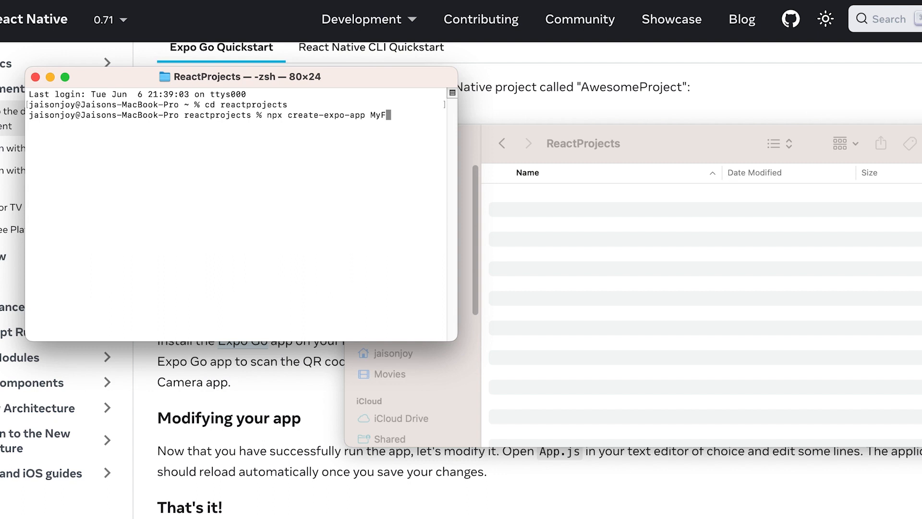
text(irst)
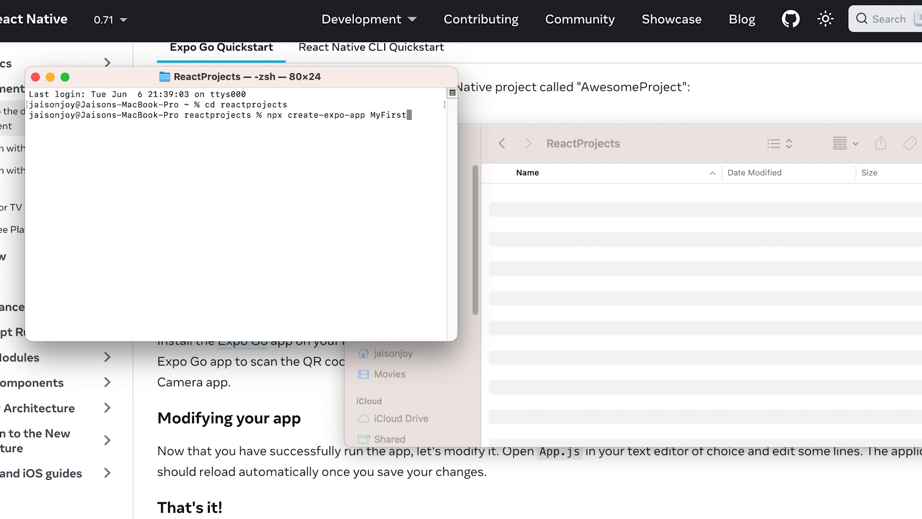
text(roject)
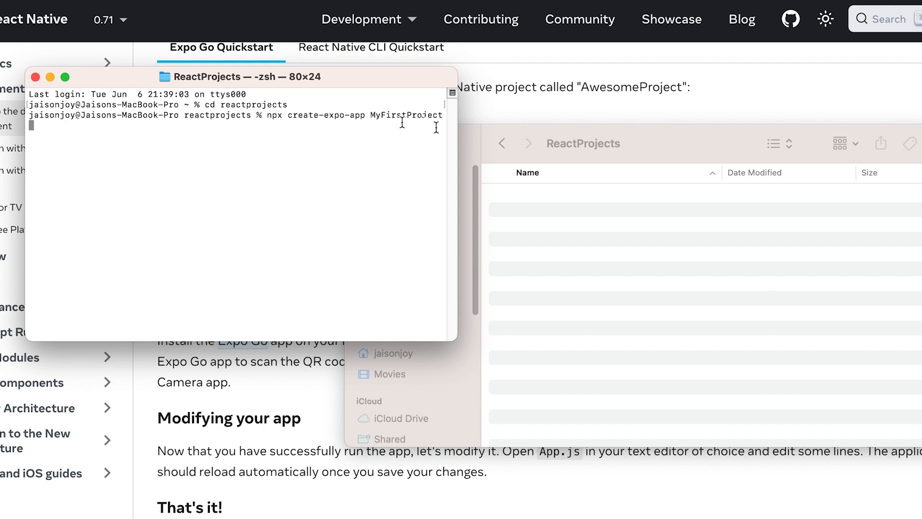
key(Return)
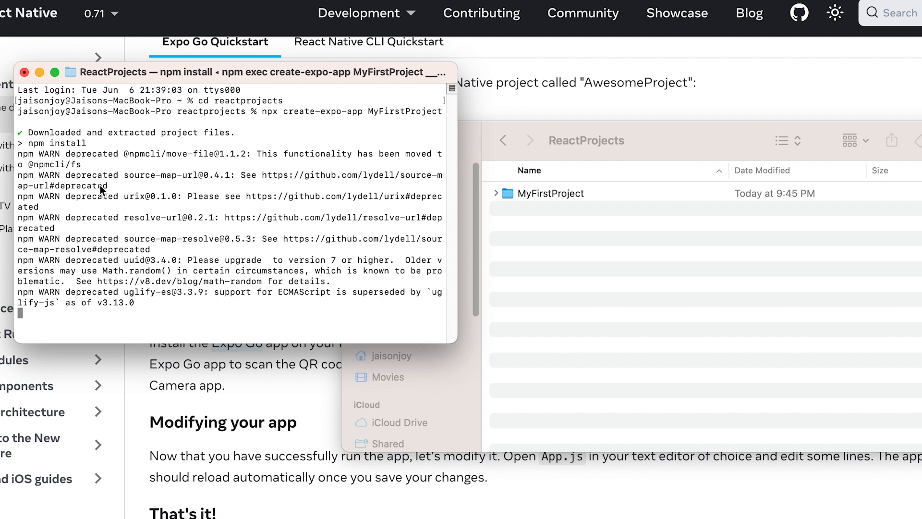
mouse_move(156, 212)
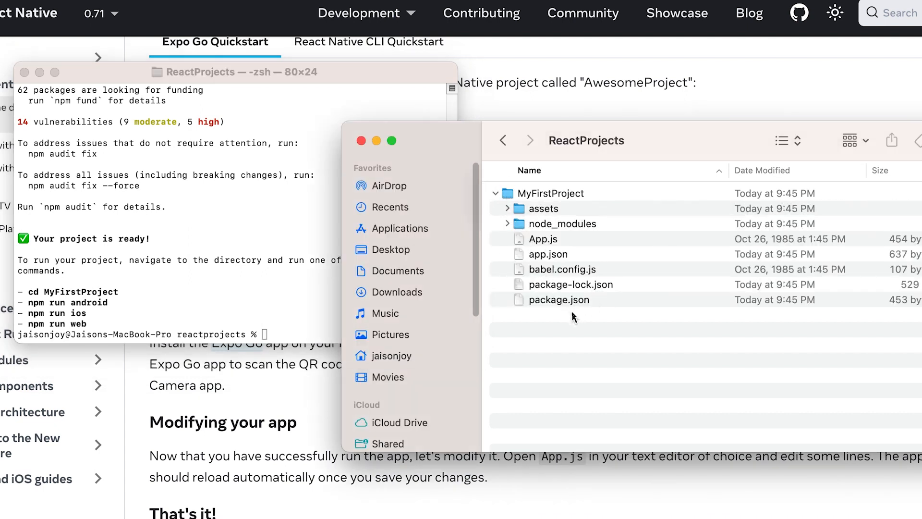
mouse_move(547, 226)
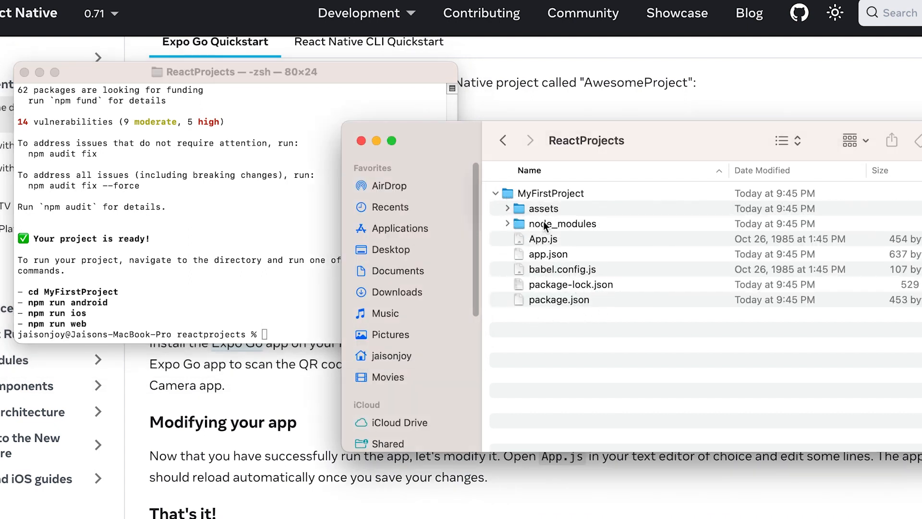
click(496, 193)
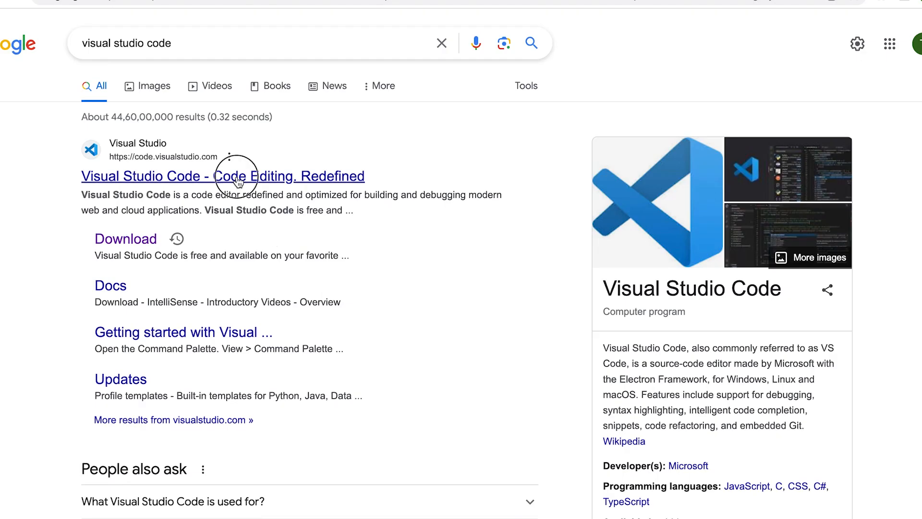
Download the Mac Universal stable build from the official Visual Studio Code site
click(224, 175)
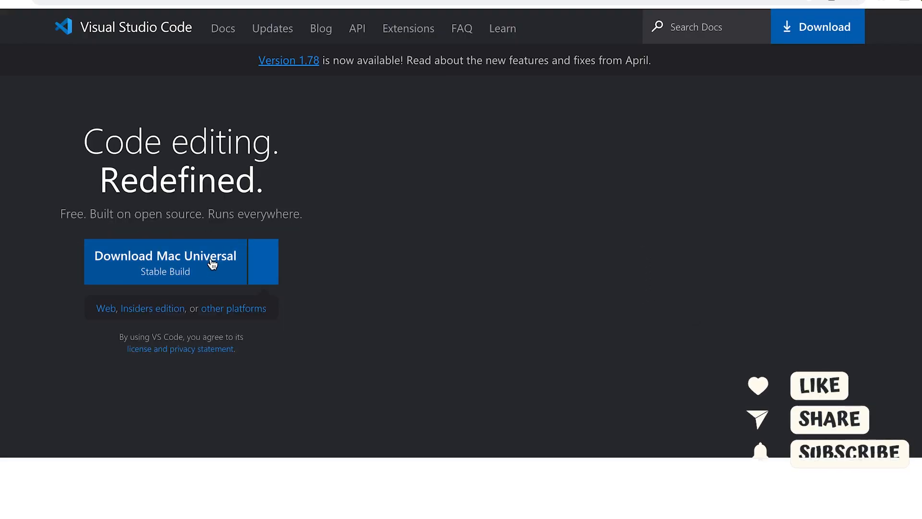
click(165, 262)
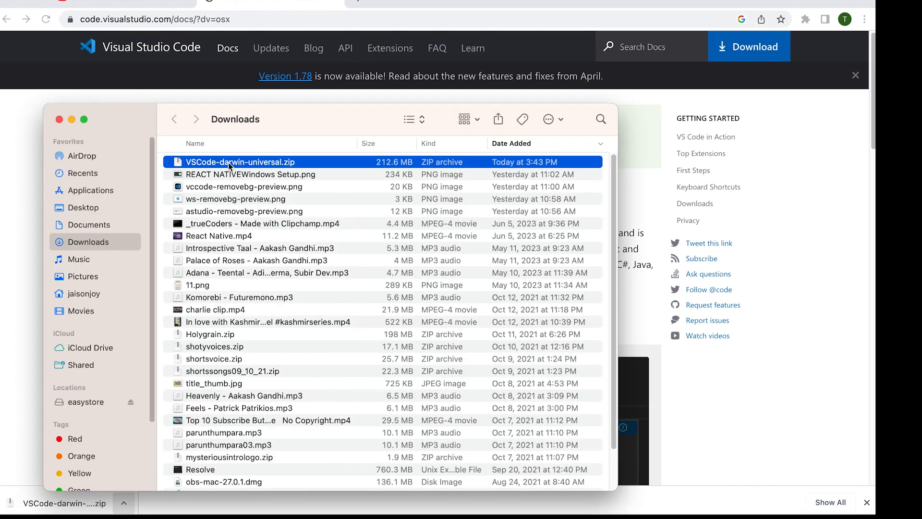
Extract VSCode-darwin-universal.zip with Archive Utility and launch Visual Studio Code.app from Downloads
right_click(239, 162)
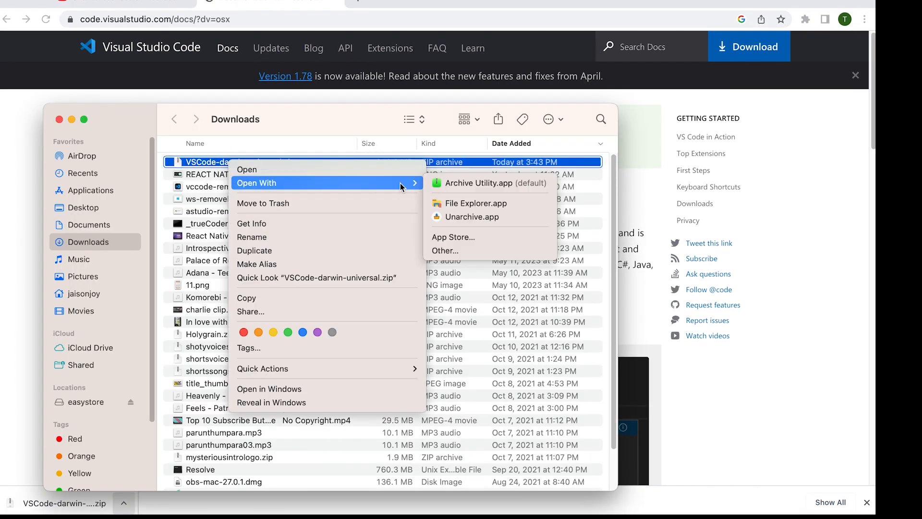
click(484, 182)
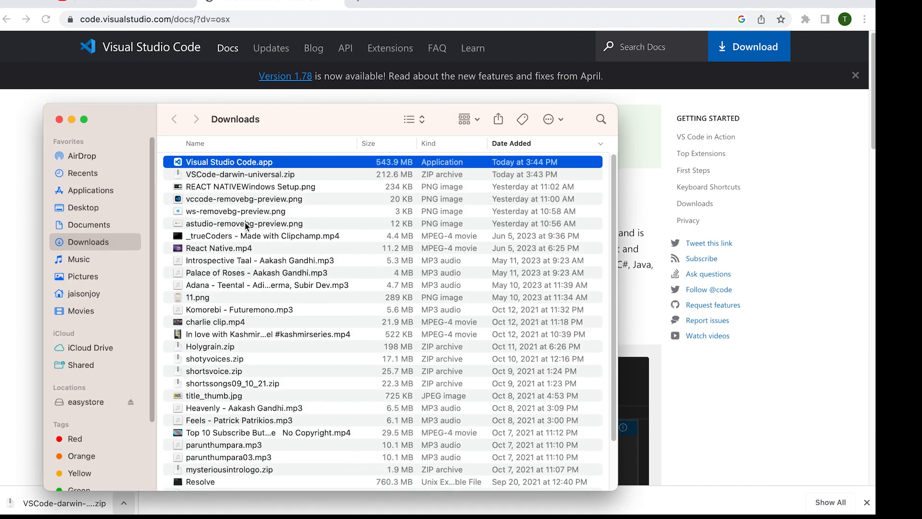
double_click(228, 161)
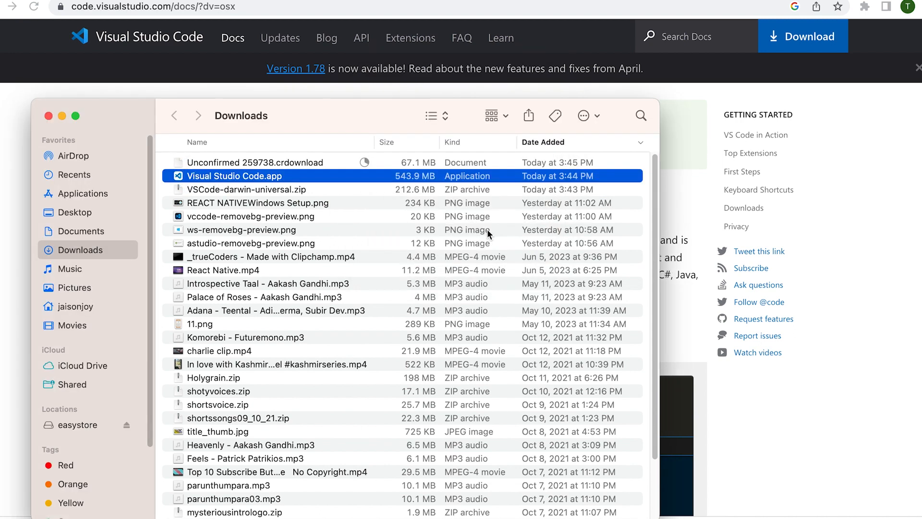
double_click(235, 174)
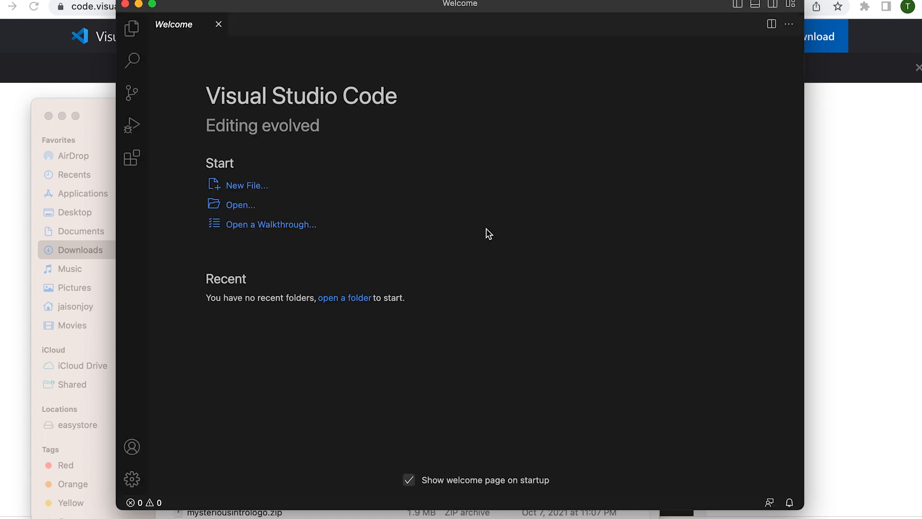
Relaunch Visual Studio Code from Spotlight onto its Welcome page
click(270, 224)
text(visu)
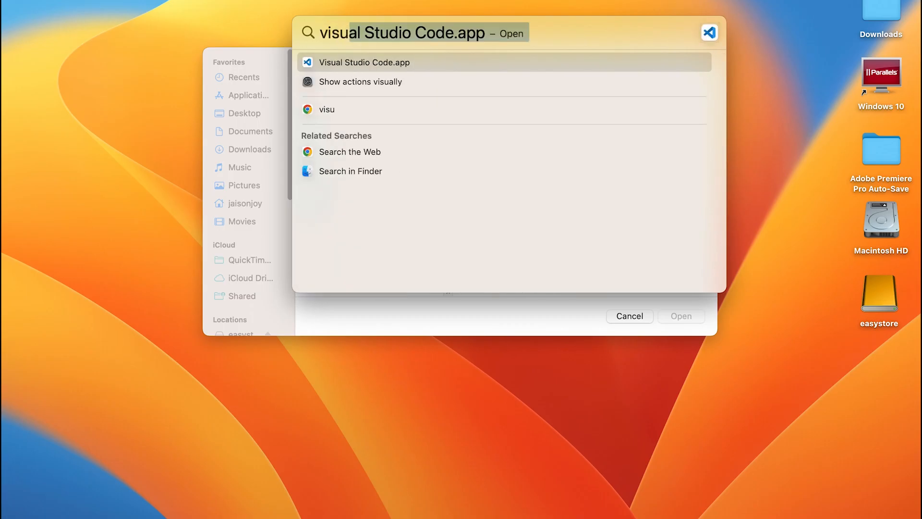
click(365, 63)
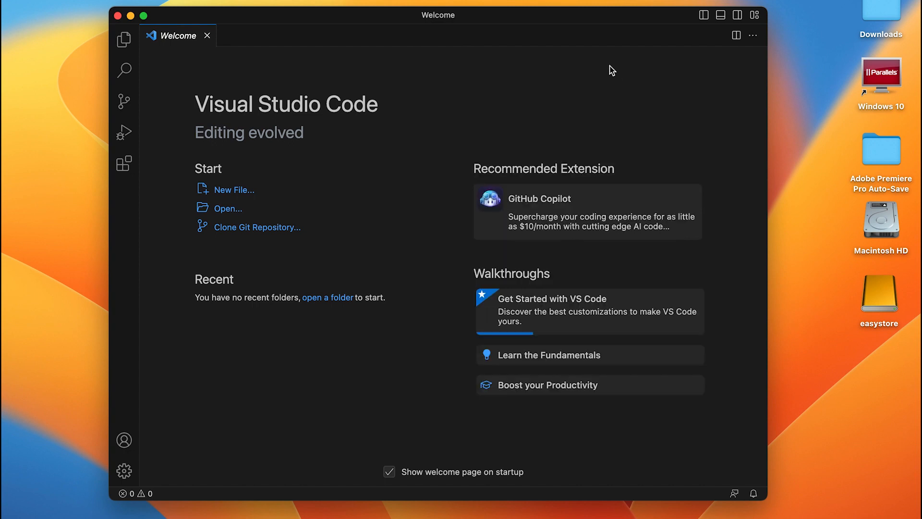
mouse_move(491, 107)
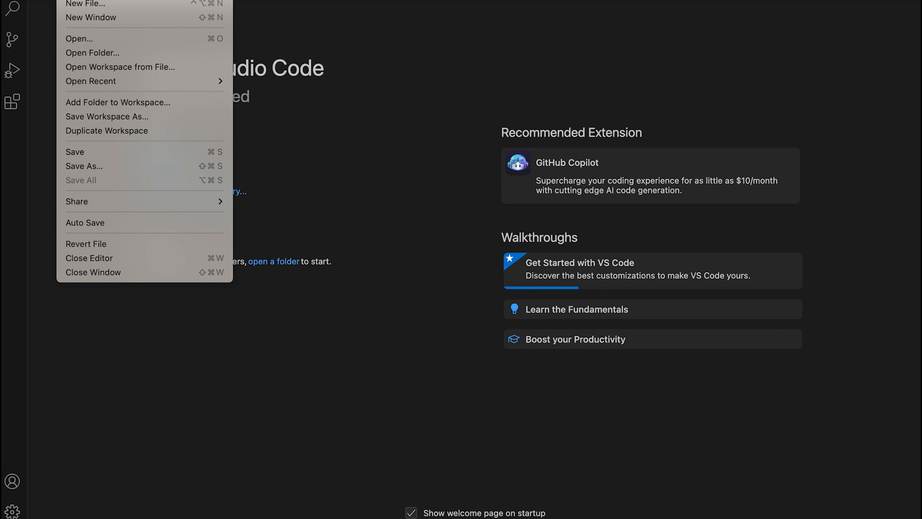
mouse_move(92, 51)
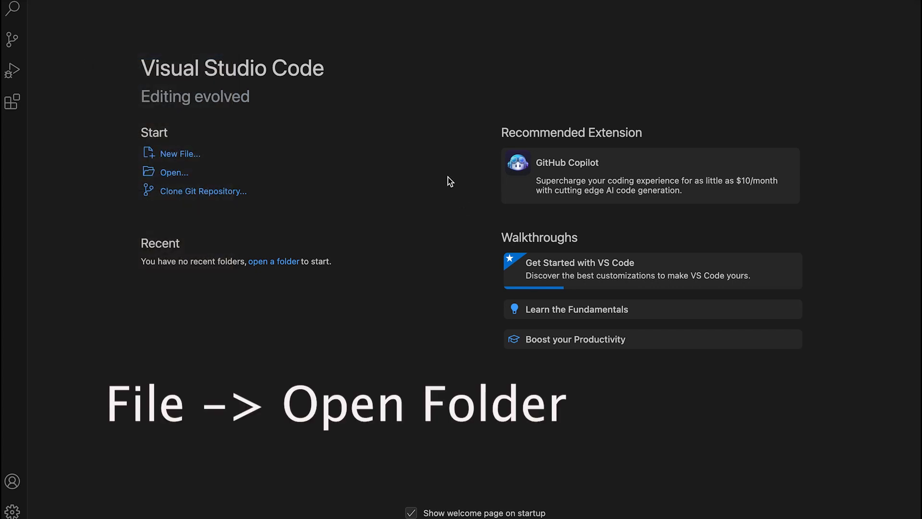
Open ReactProjects/MyFirstProject as the workspace folder and trust its authors
click(174, 172)
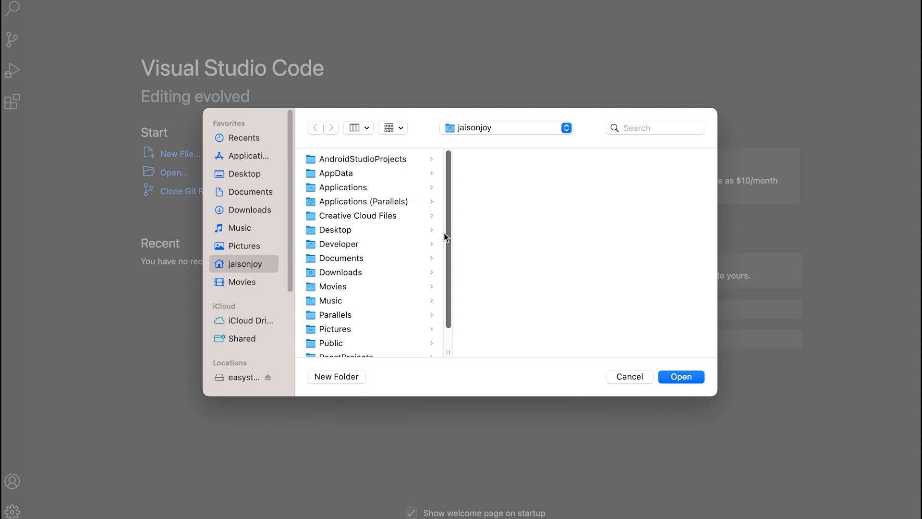
click(347, 329)
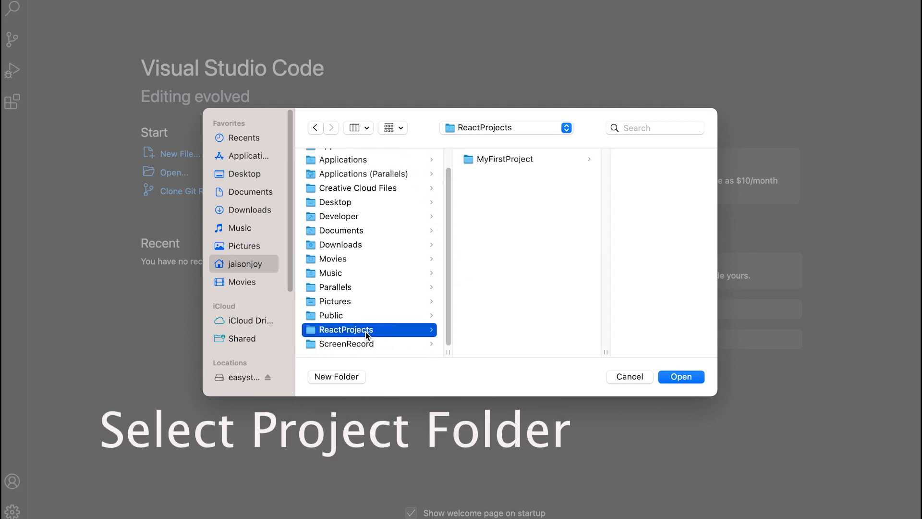
click(500, 158)
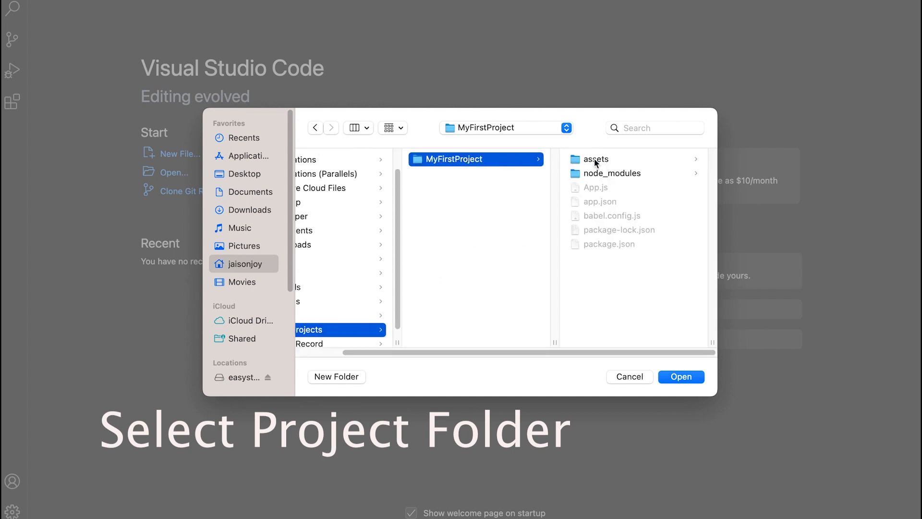
click(680, 377)
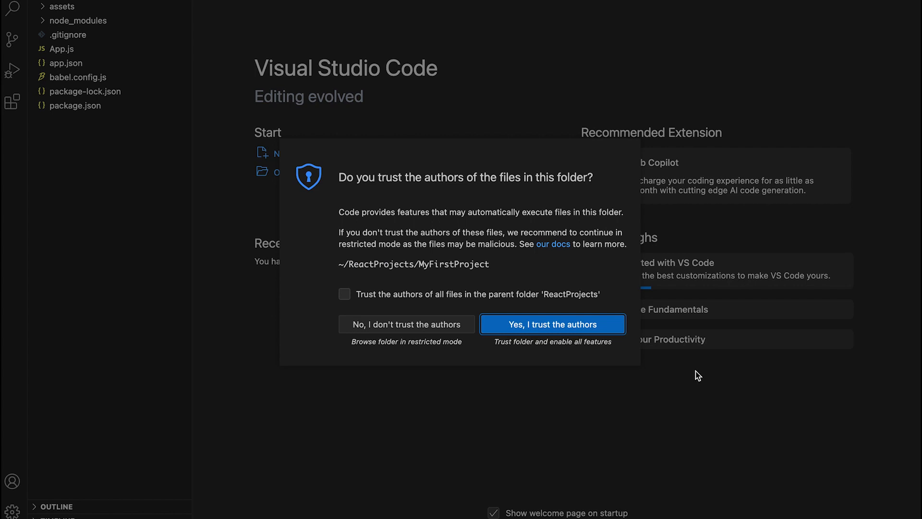
click(551, 323)
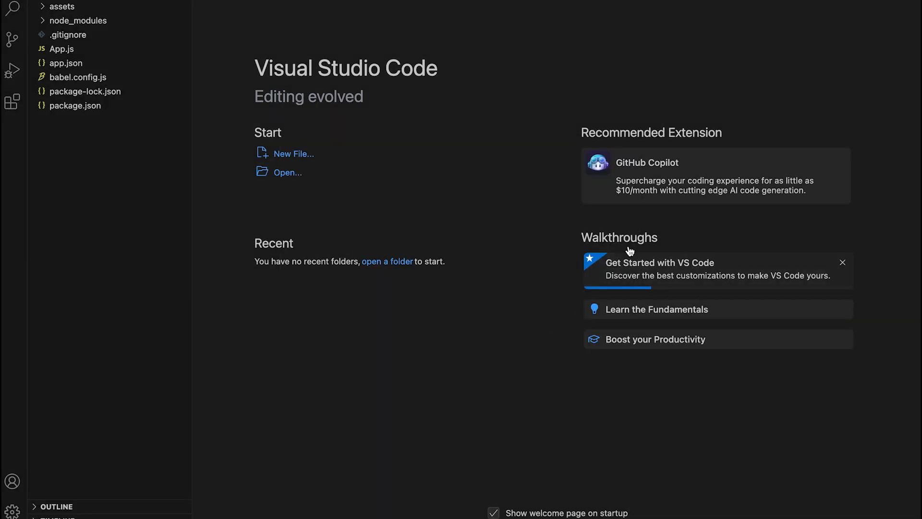
View app.json's Expo settings, then bring App.js up in the editor
click(66, 64)
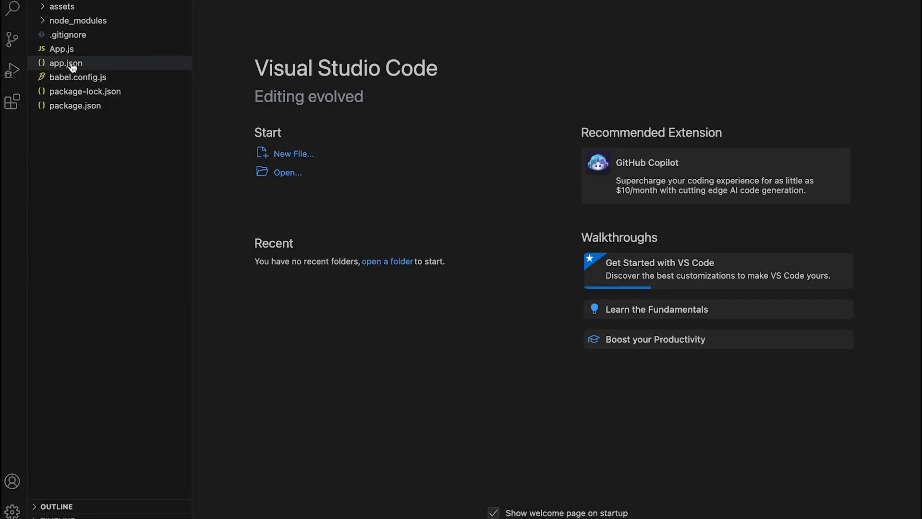
mouse_move(61, 7)
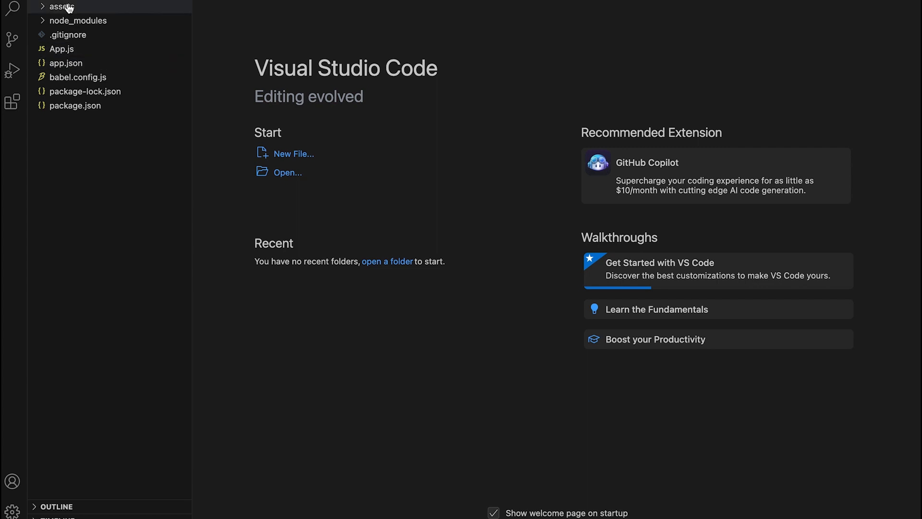
mouse_move(67, 35)
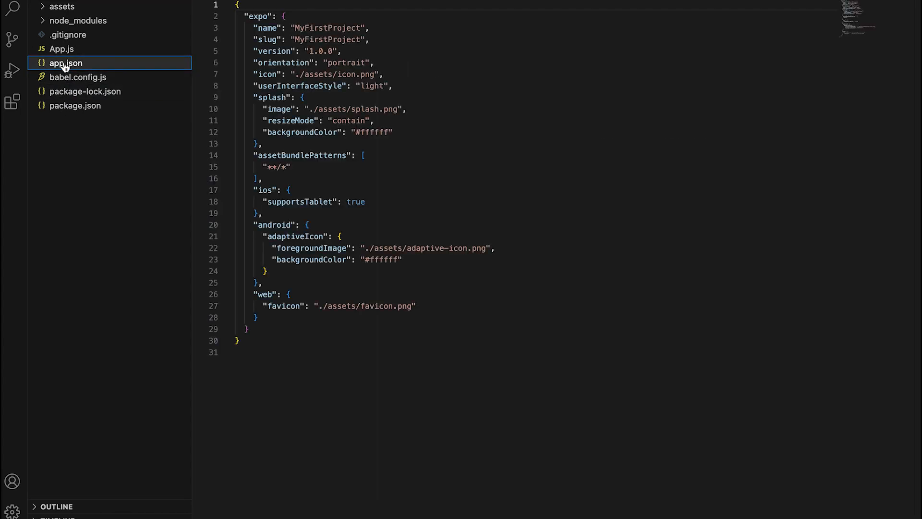
click(62, 49)
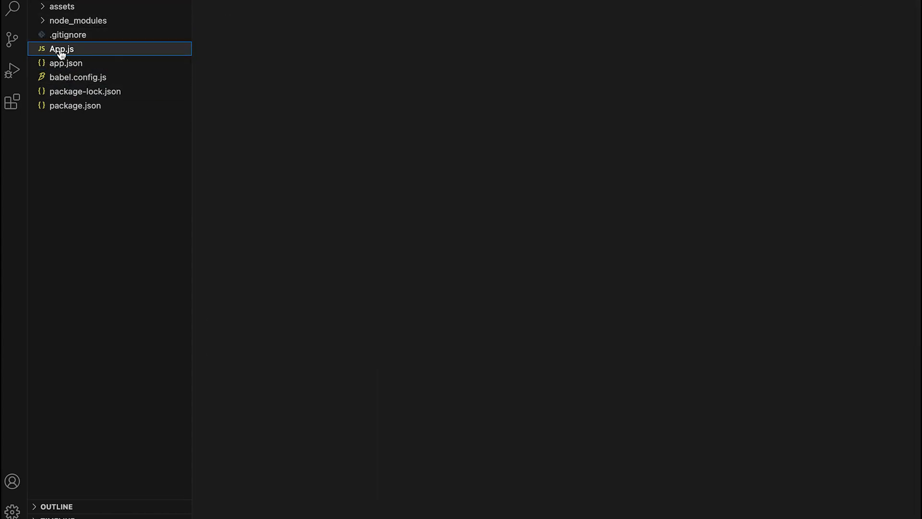
click(62, 48)
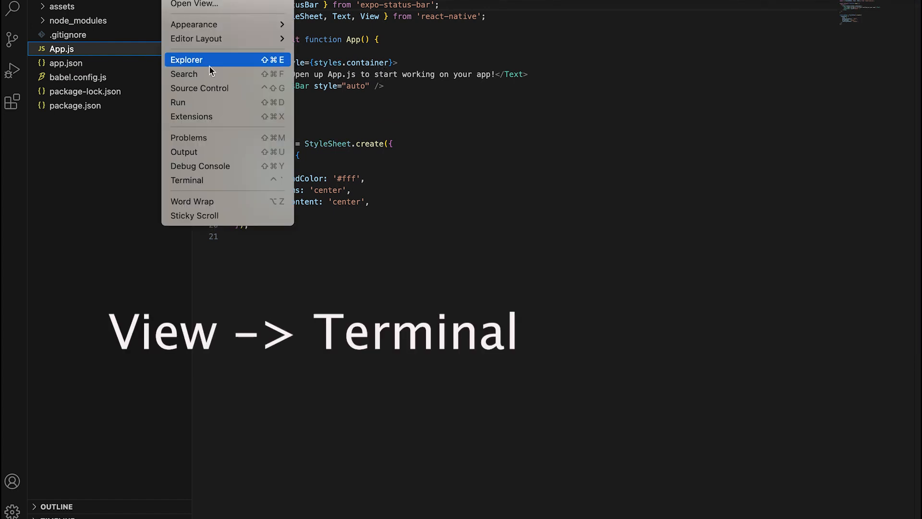
mouse_move(216, 138)
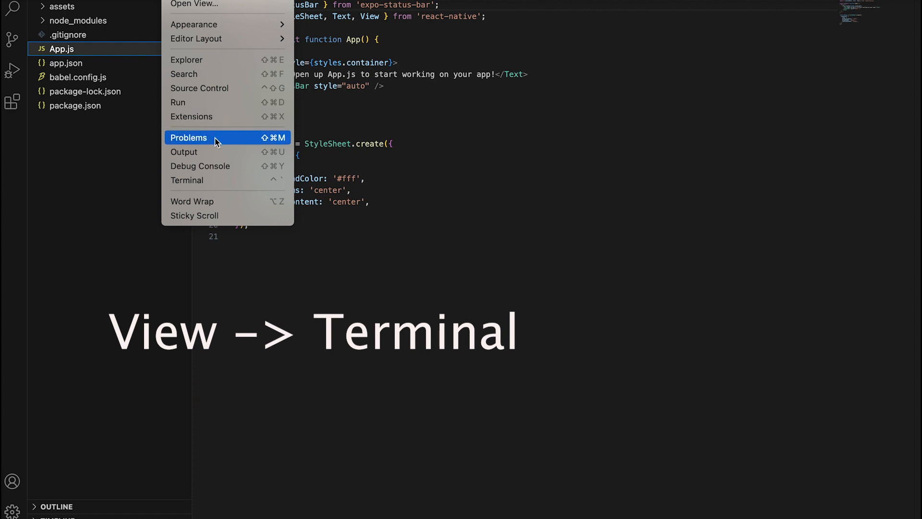
Bring up the integrated terminal beneath App.js, prompt in the MyFirstProject folder
click(188, 180)
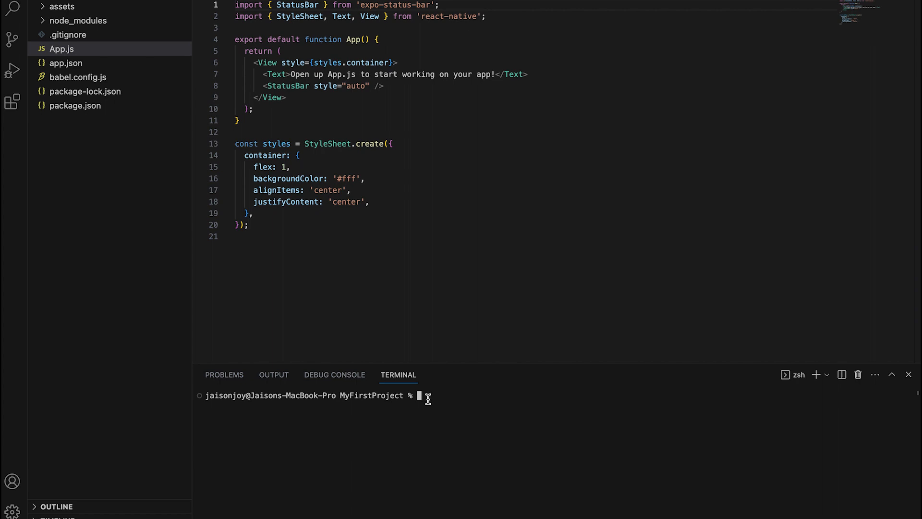
Run npm start to launch the Expo dev server on exp://192.168.1.3:19000
text(n)
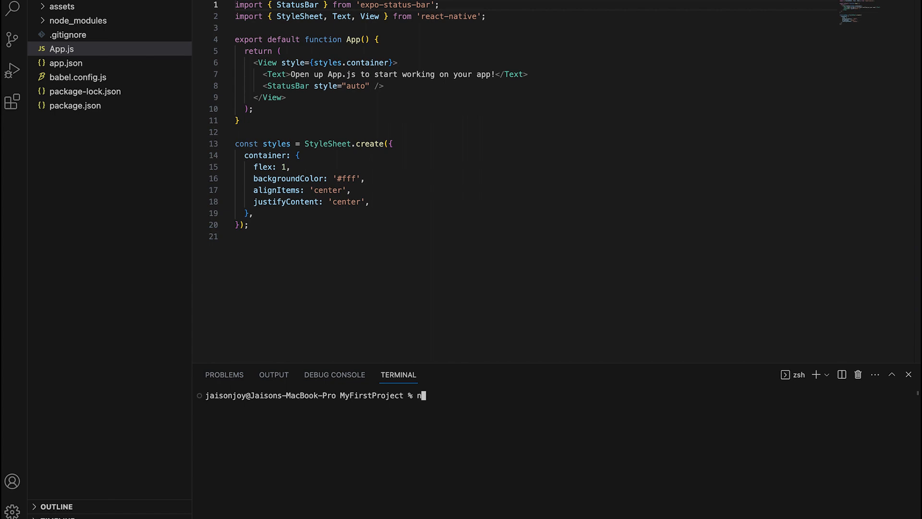
text(pm sta)
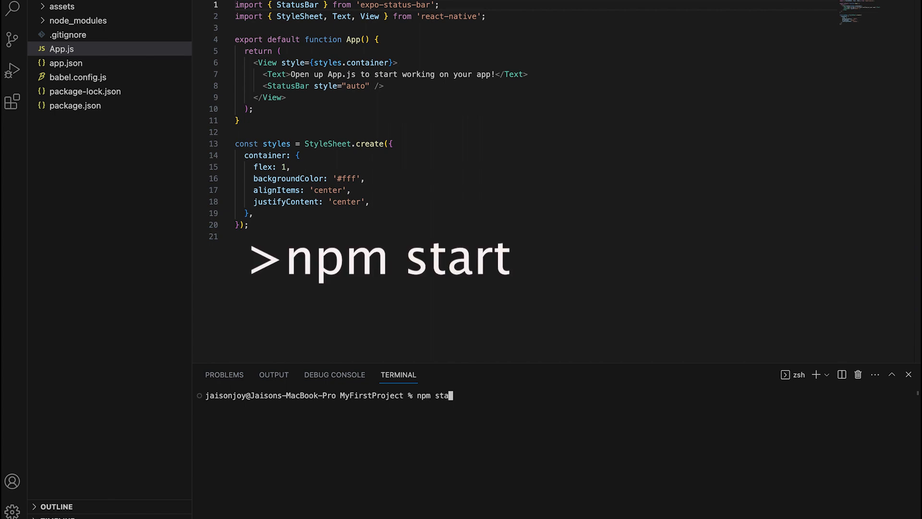
key(Return)
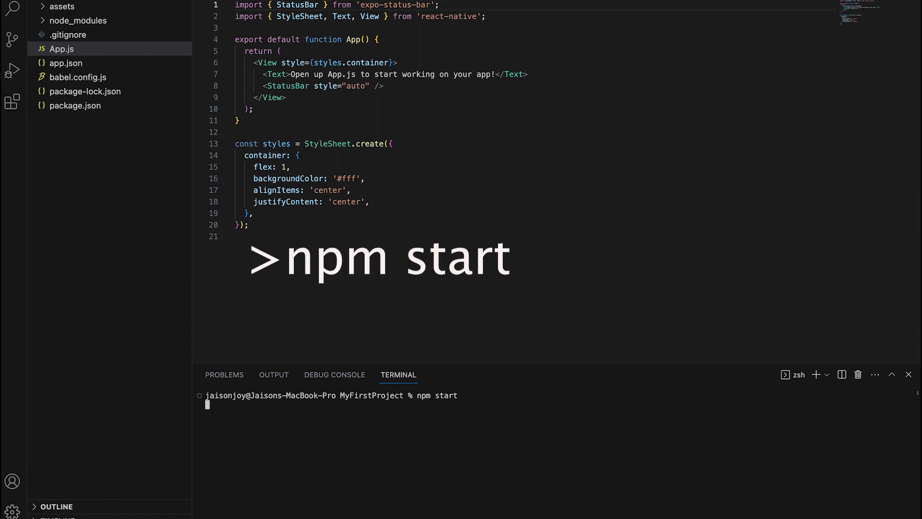
key(Return)
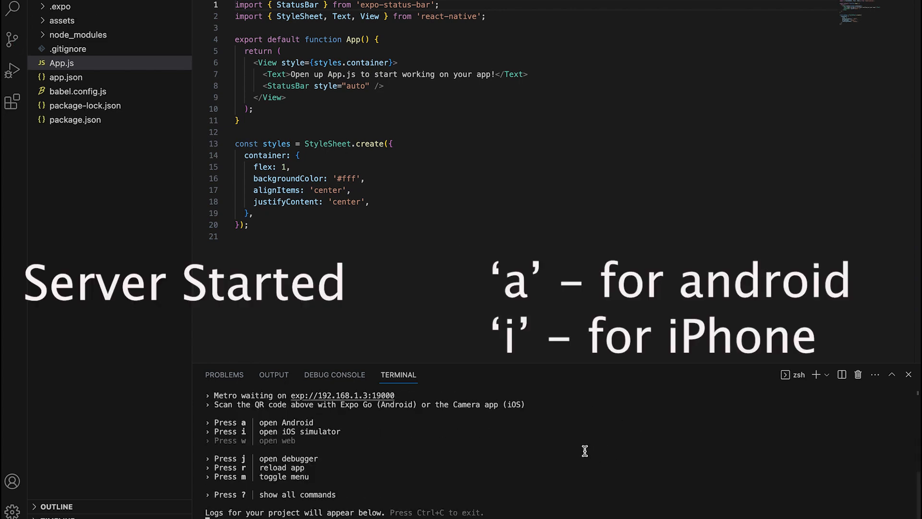
mouse_move(258, 428)
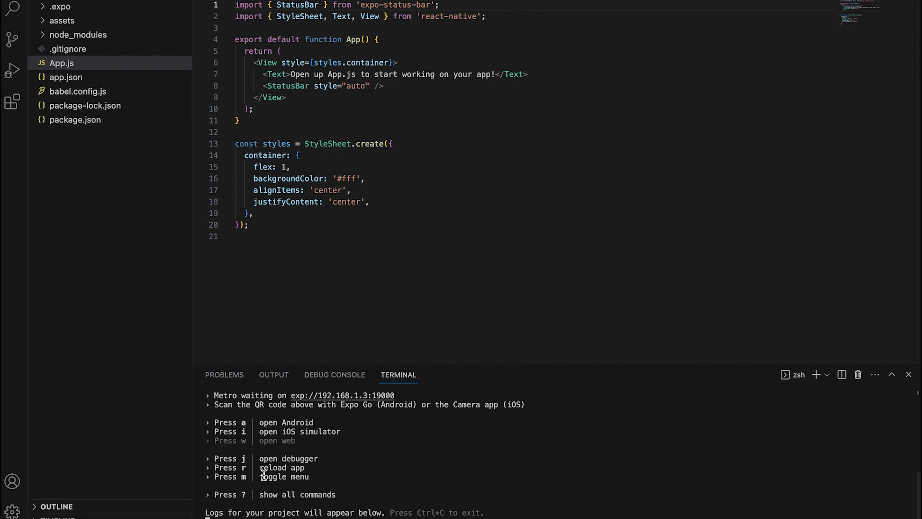
mouse_move(500, 447)
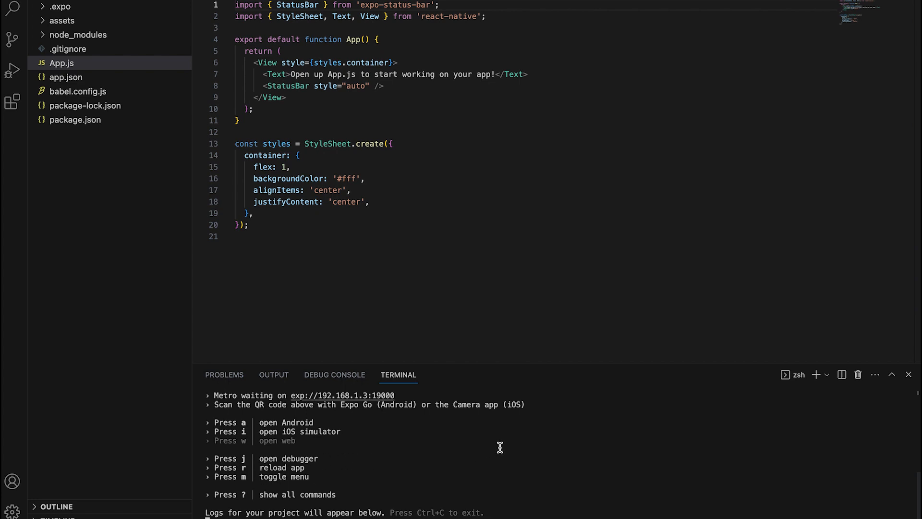